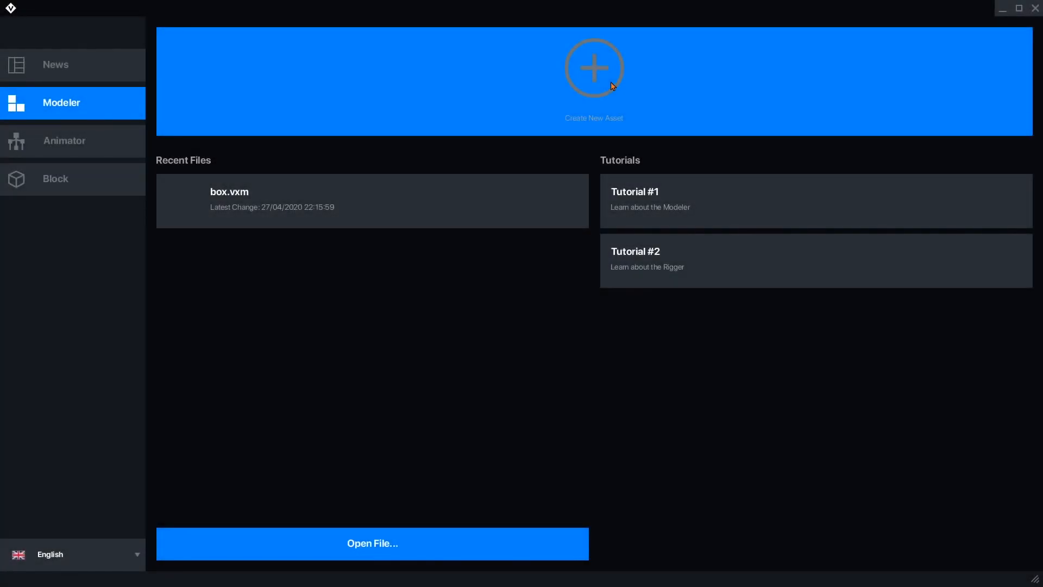
# Create a new model asset named example
pyautogui.click(592, 66)
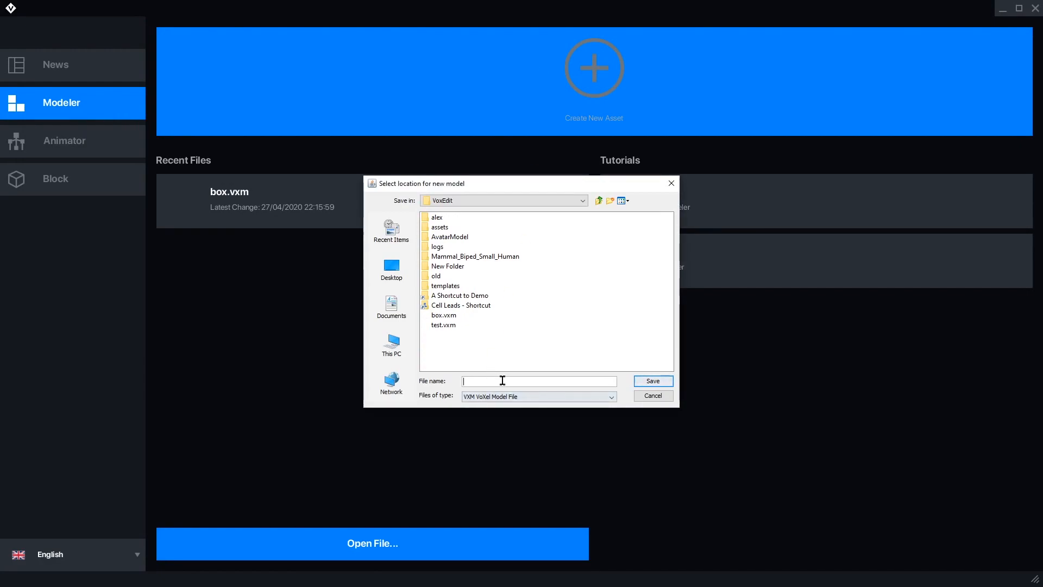
pyautogui.write('example')
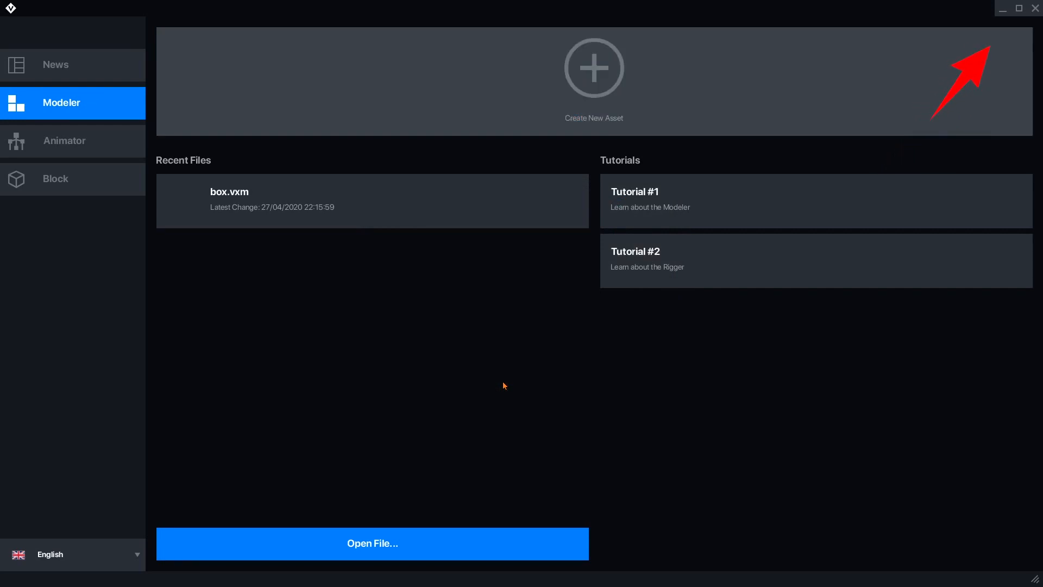
pyautogui.click(593, 66)
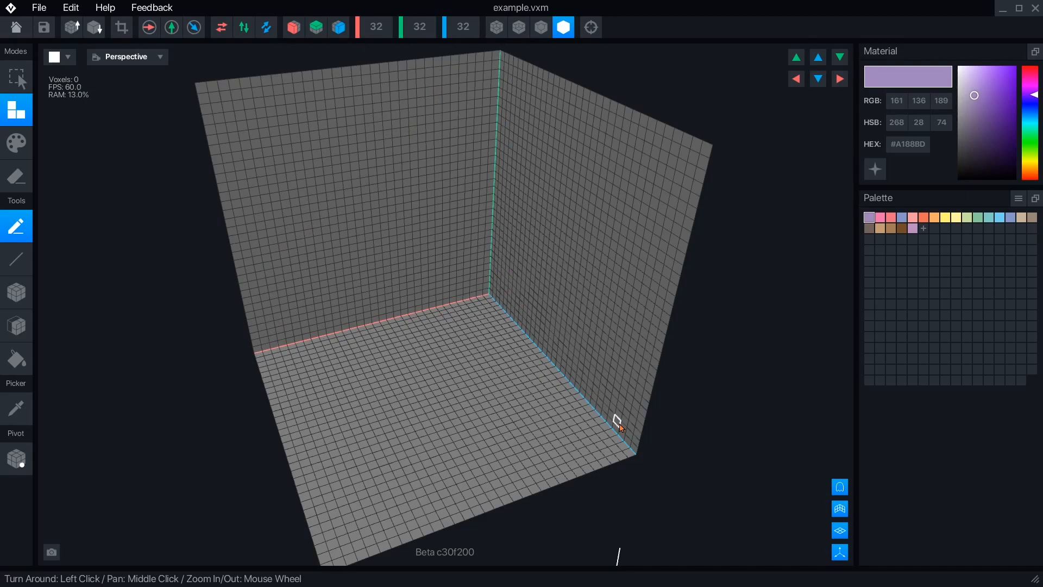
# Try volume width 16, height 1 and depth 256, then reset all dimensions to 32
pyautogui.click(374, 27)
pyautogui.write('16')
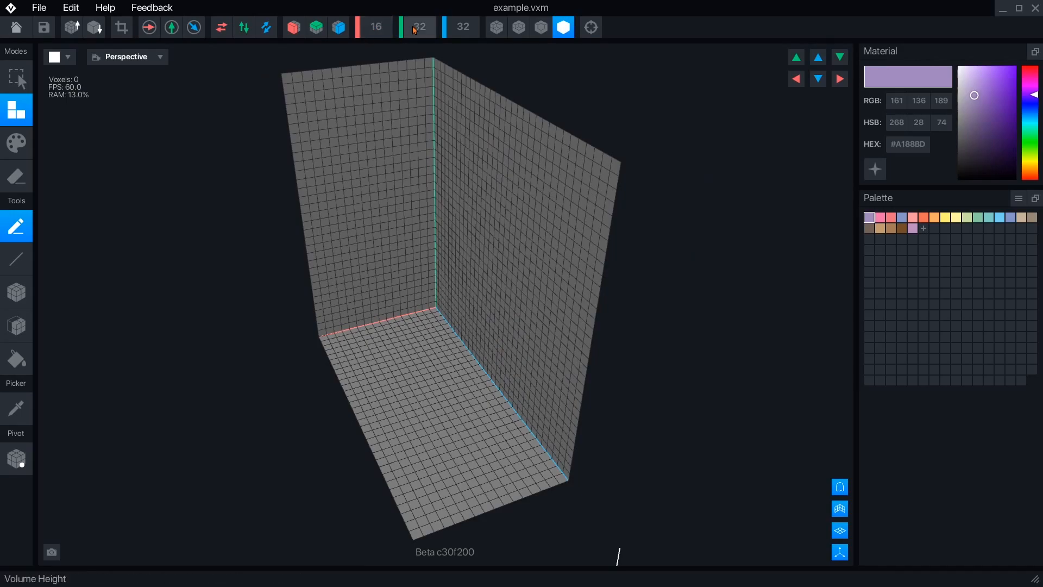
pyautogui.click(420, 27)
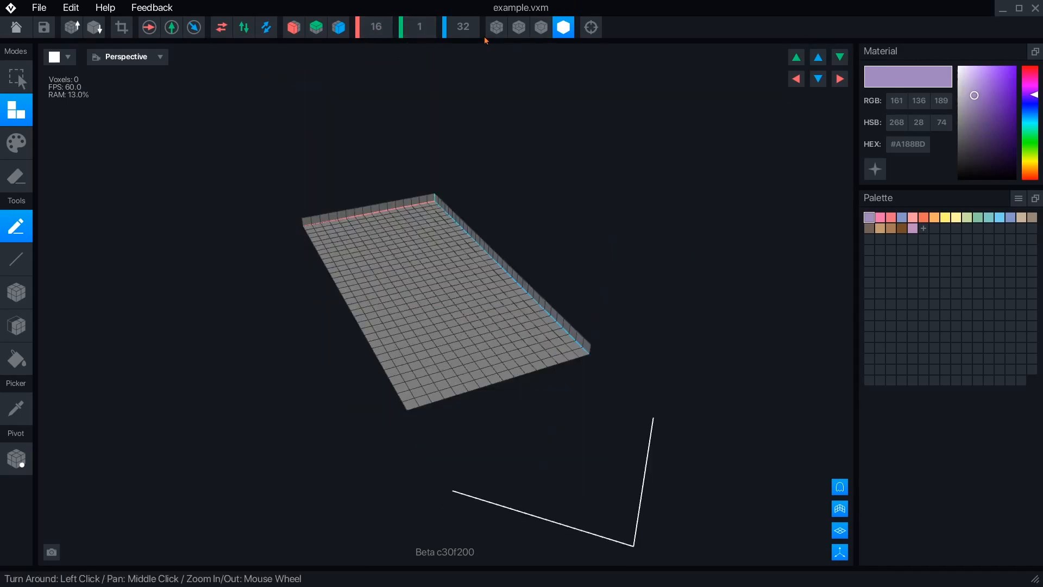
pyautogui.click(461, 27)
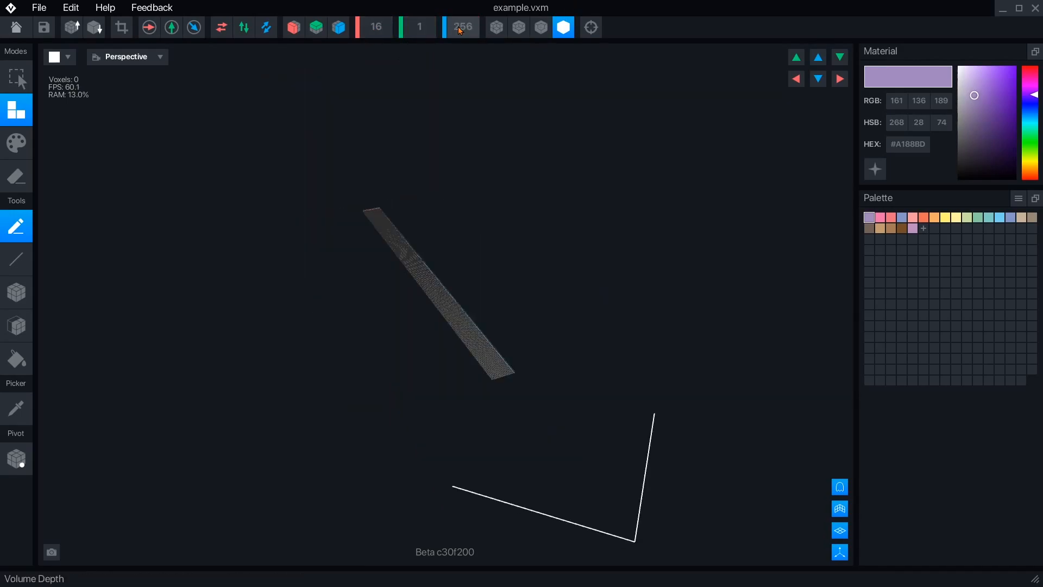
pyautogui.click(460, 27)
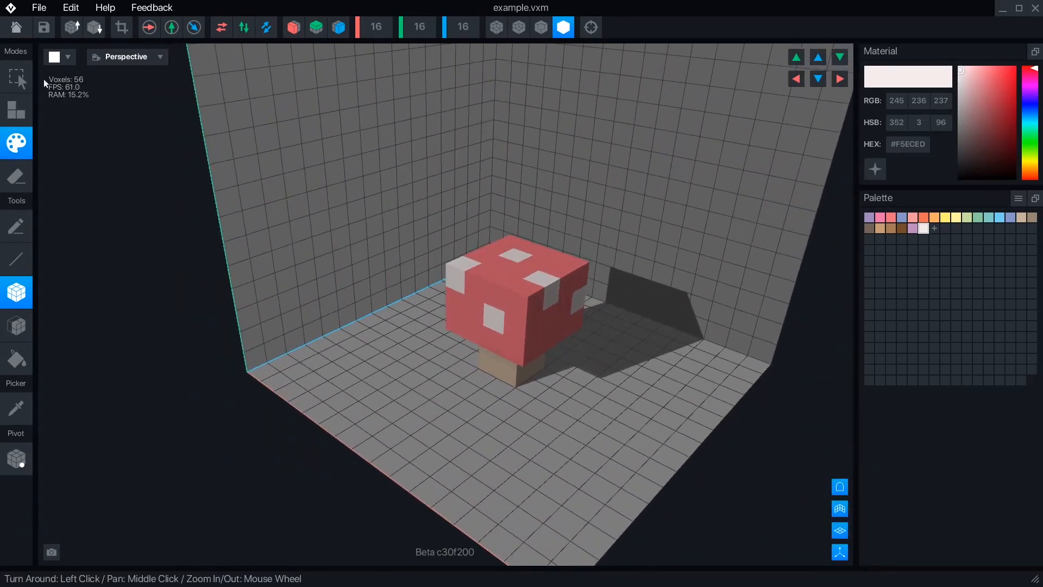
pyautogui.click(121, 27)
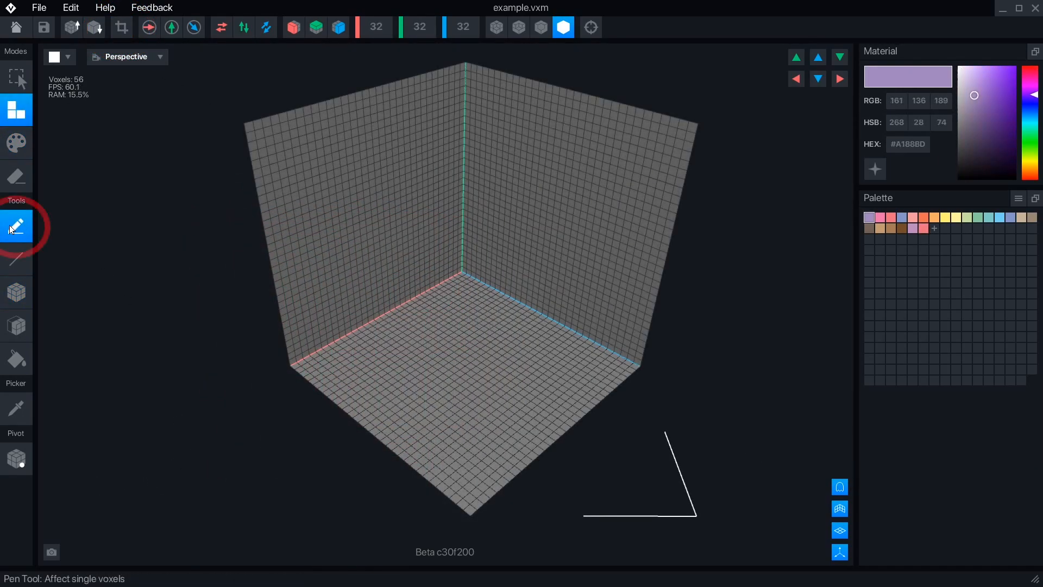
# Draw a purple voxel squiggle, then a red hook-shaped stroke on the floor
pyautogui.click(15, 109)
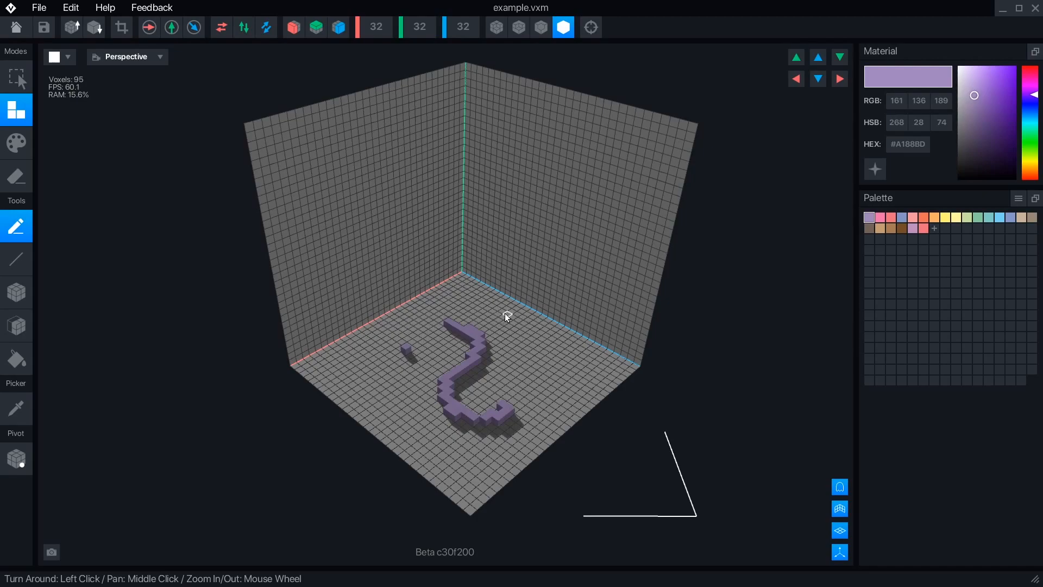
pyautogui.click(990, 72)
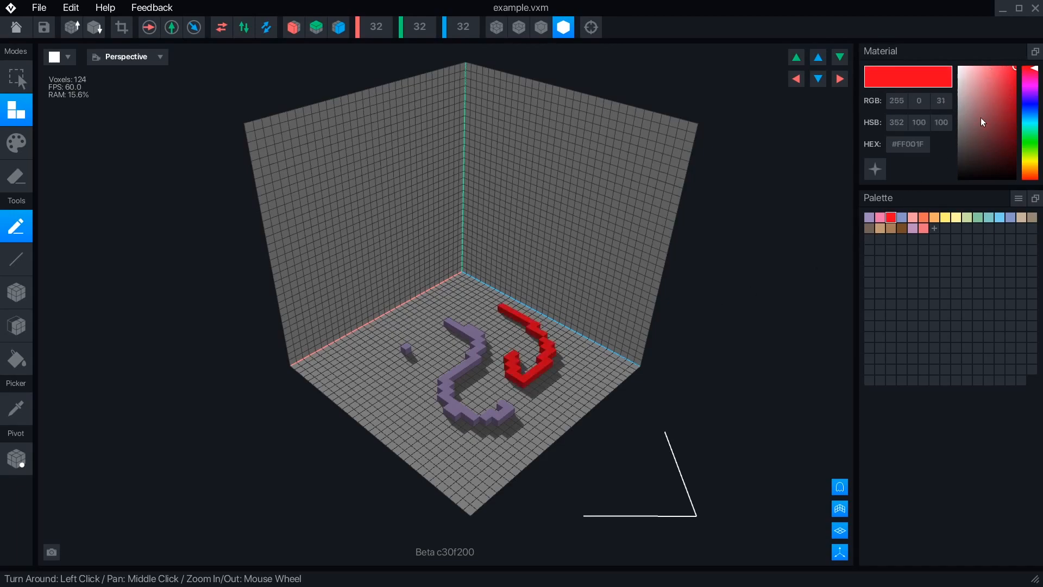
pyautogui.click(16, 77)
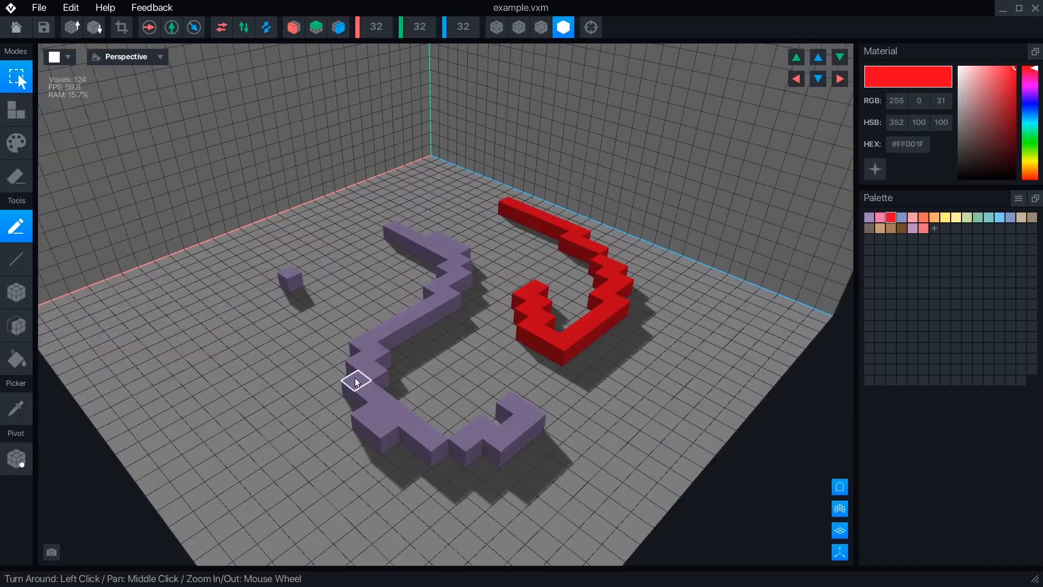
# Widen the volume to 64 and fill an orange slab with the Paint Bucket
pyautogui.click(355, 383)
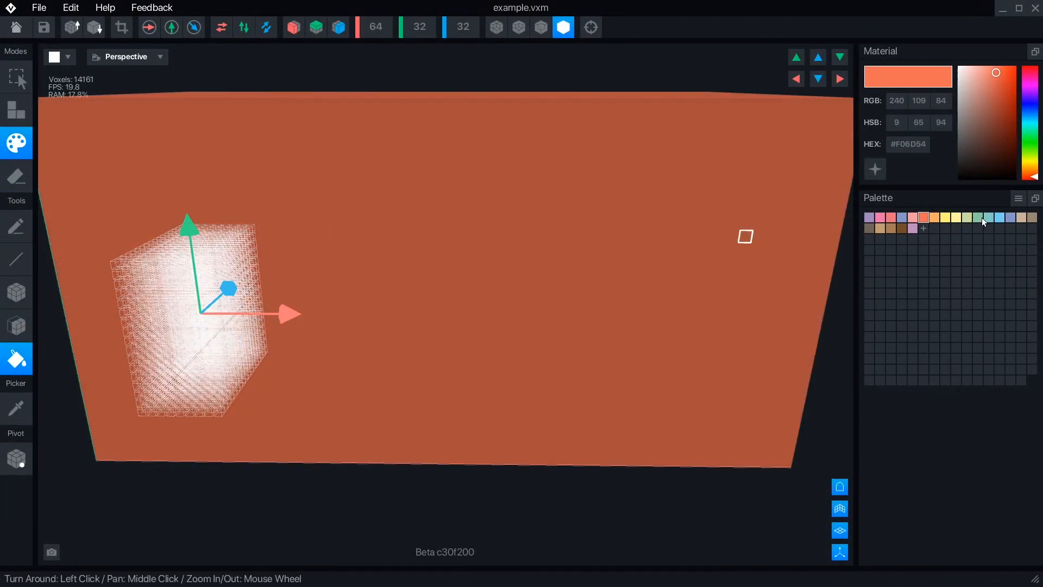
pyautogui.click(16, 176)
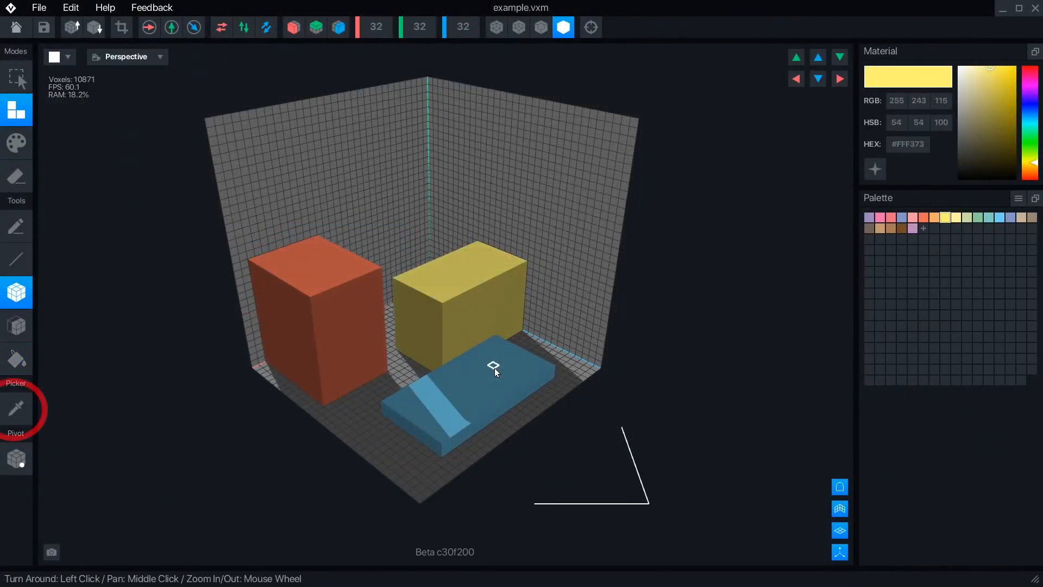
# Sample the yellow block's colour with the Picker and drag the pivot above it
pyautogui.click(15, 409)
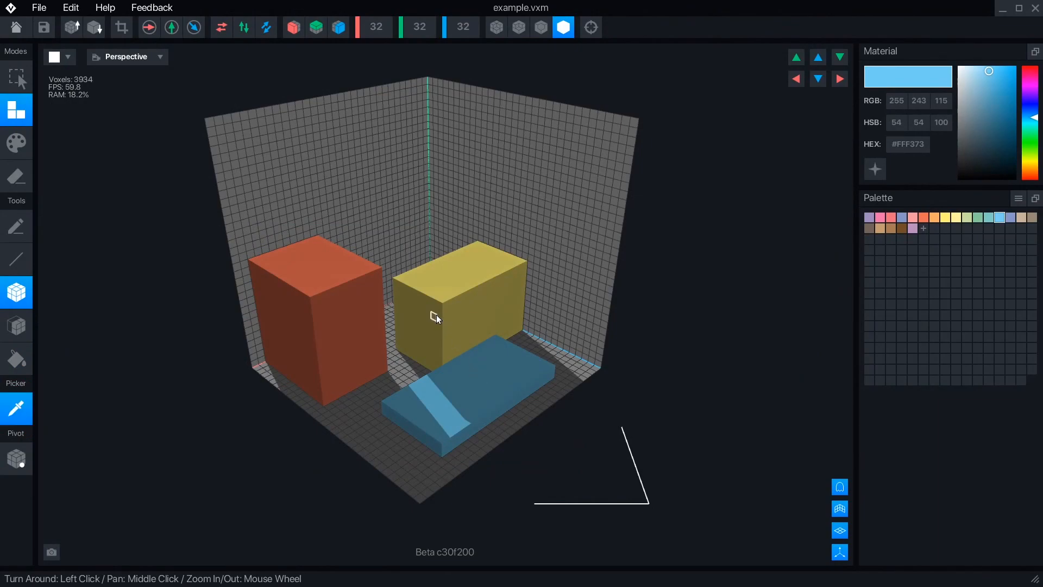
pyautogui.click(375, 349)
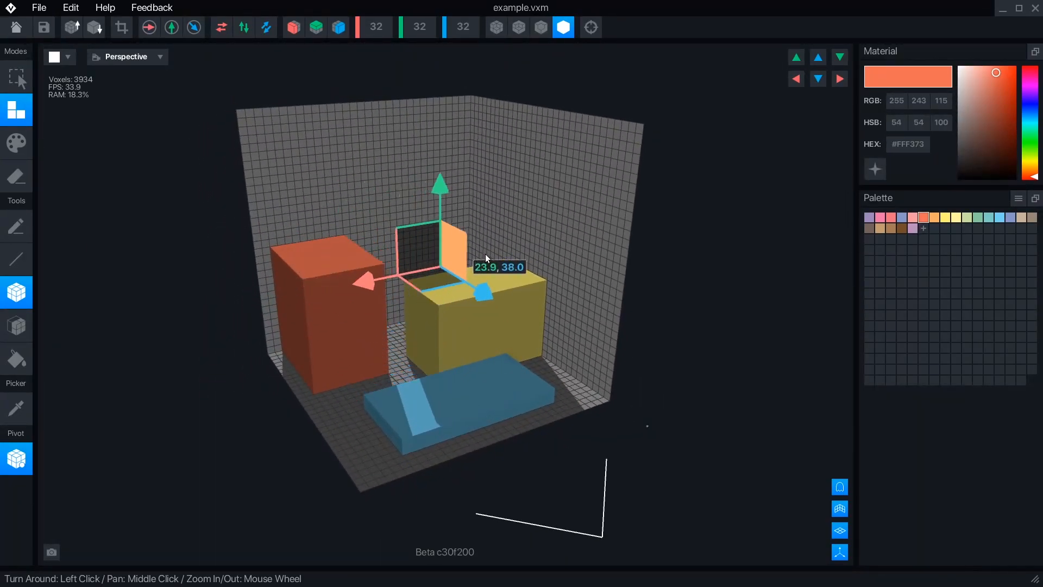
pyautogui.moveTo(485, 258); pyautogui.dragTo(648, 260)
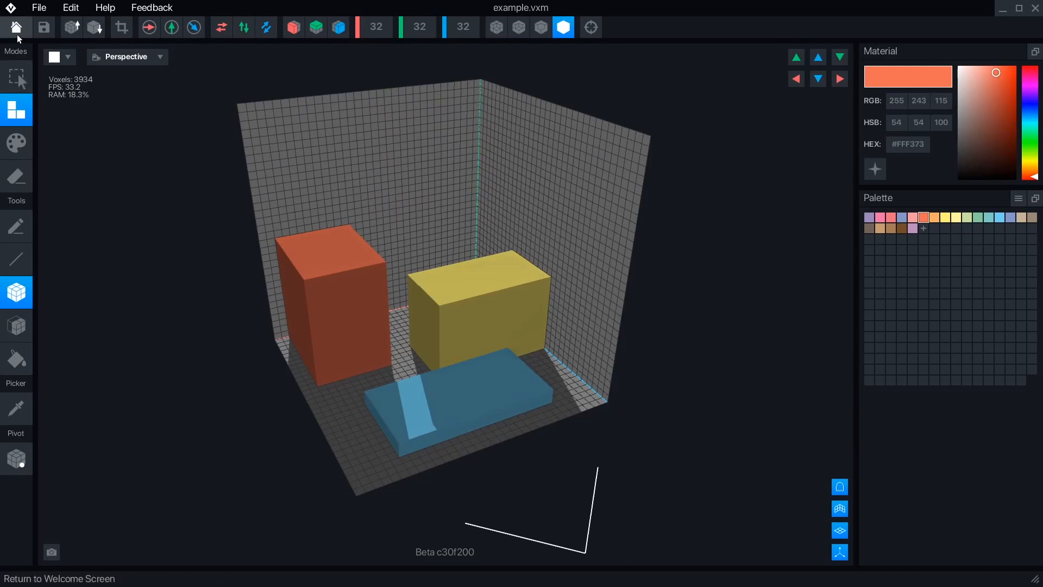
pyautogui.click(39, 7)
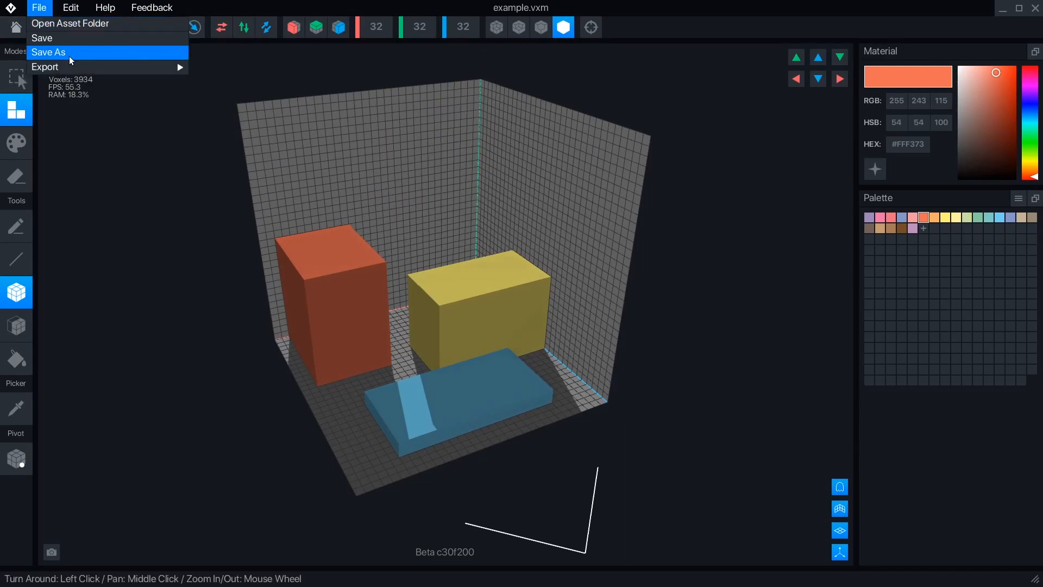
pyautogui.moveTo(44, 66)
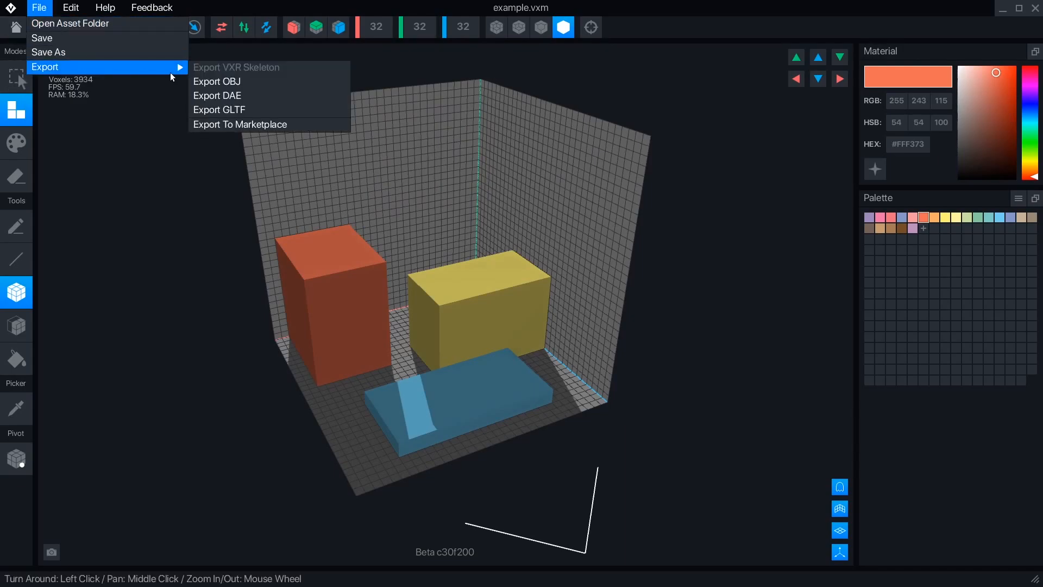
pyautogui.moveTo(240, 125)
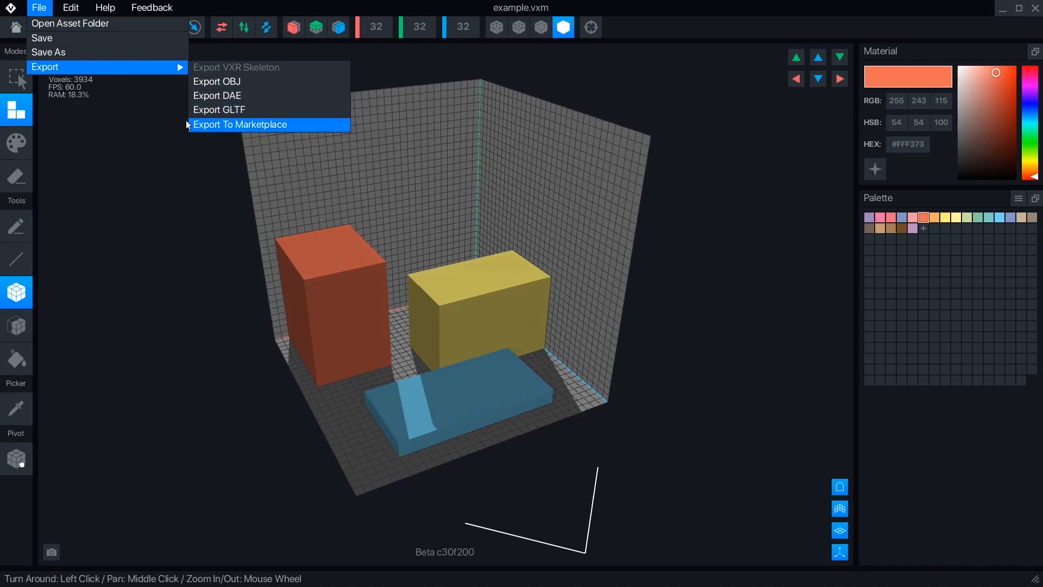
pyautogui.click(70, 7)
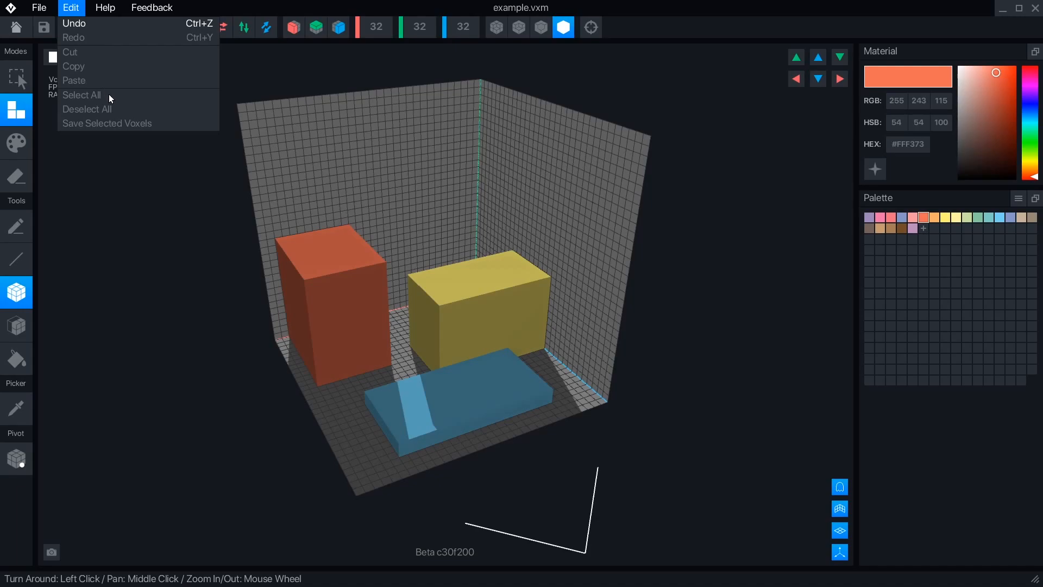
pyautogui.moveTo(116, 128)
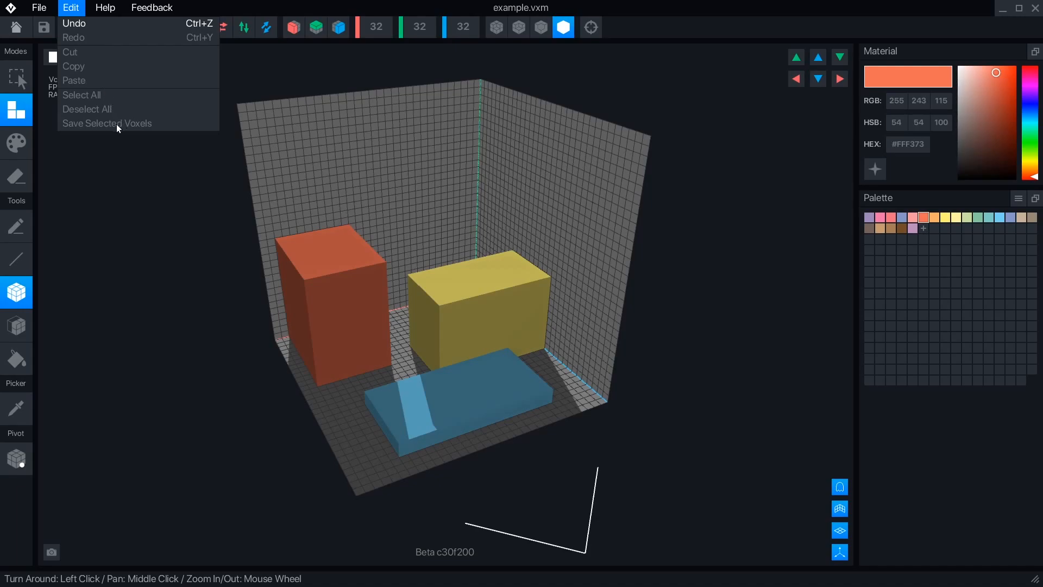
pyautogui.click(104, 7)
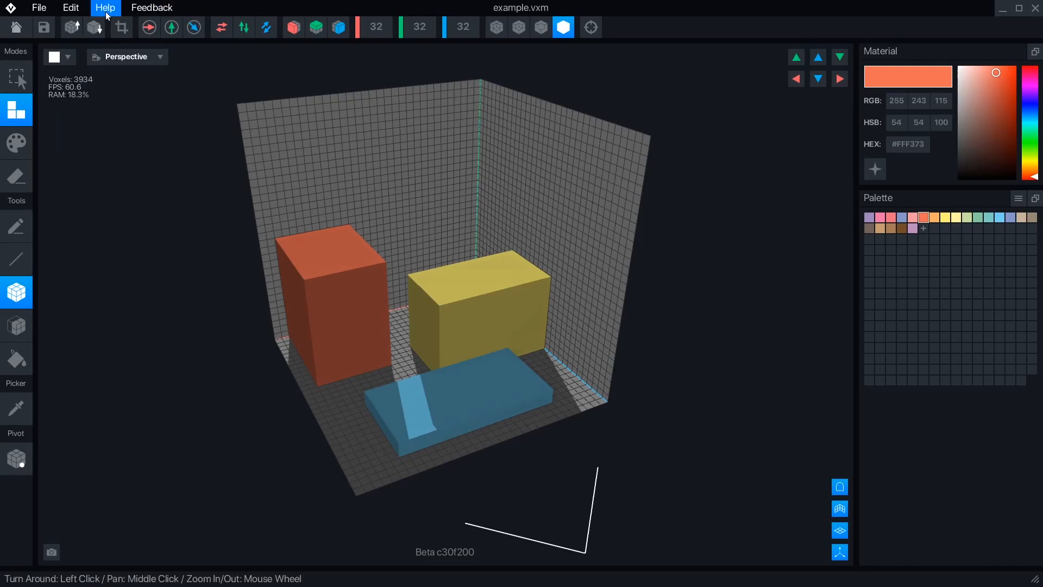
# Step the volume resolution up to 64 and back down, ending at 4
pyautogui.click(72, 27)
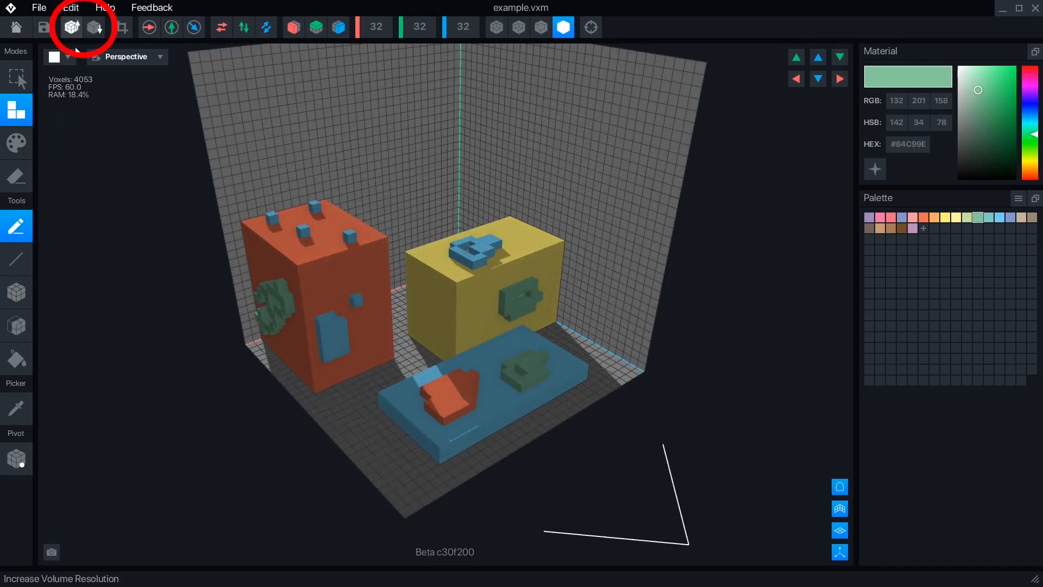
pyautogui.click(70, 27)
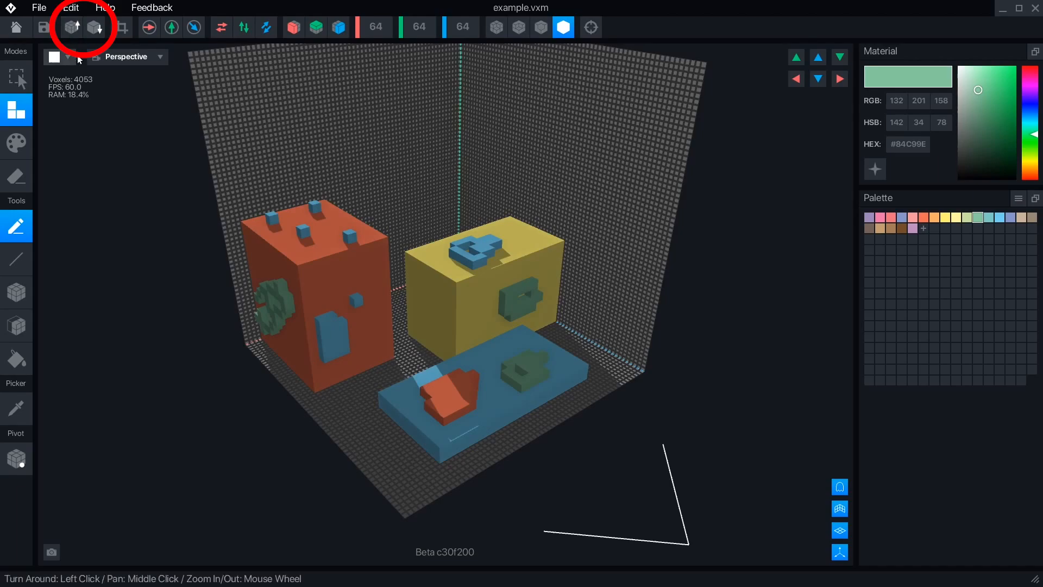
pyautogui.click(93, 27)
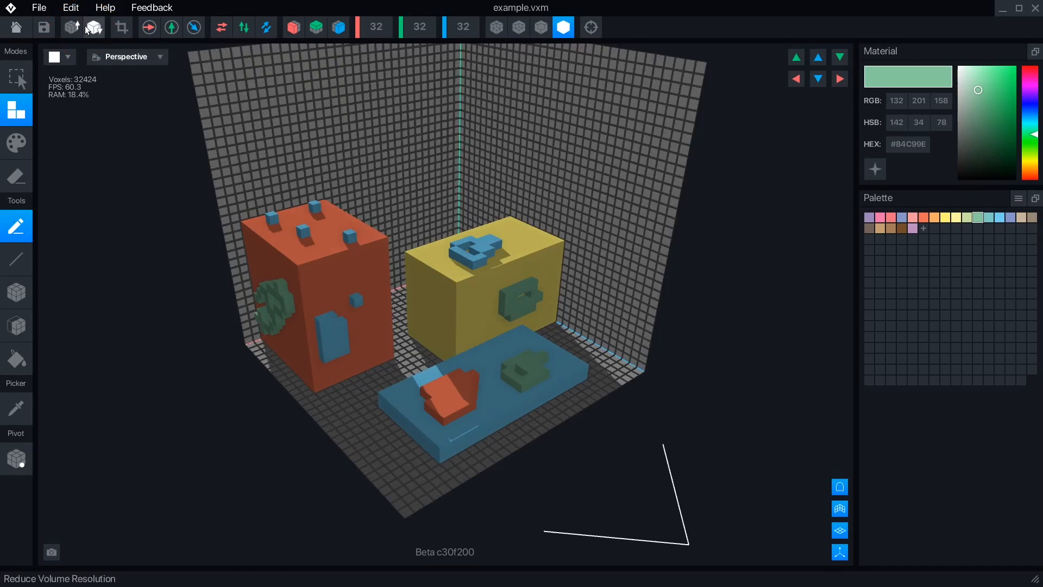
pyautogui.click(93, 27)
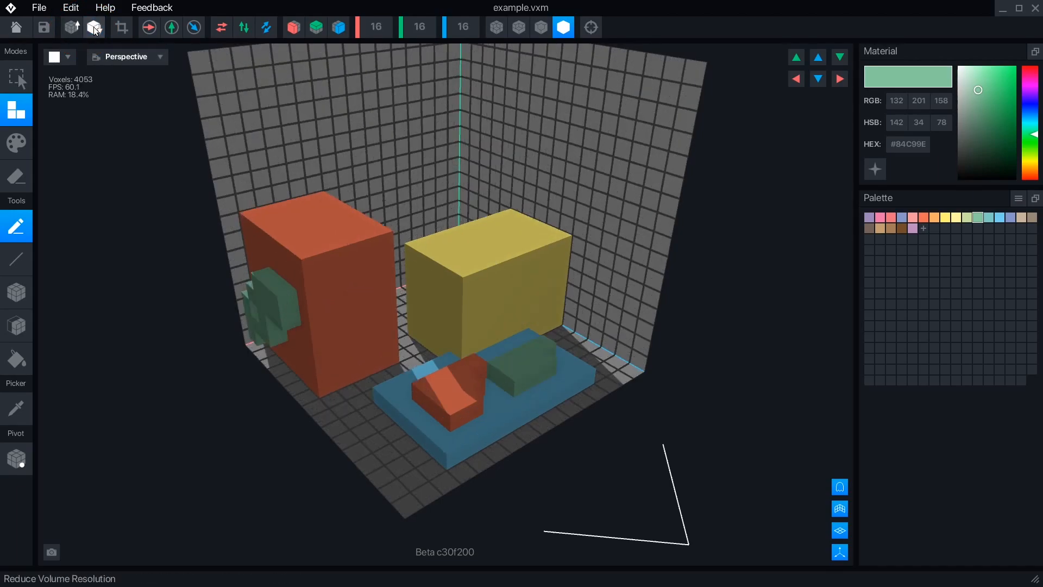
pyautogui.click(70, 27)
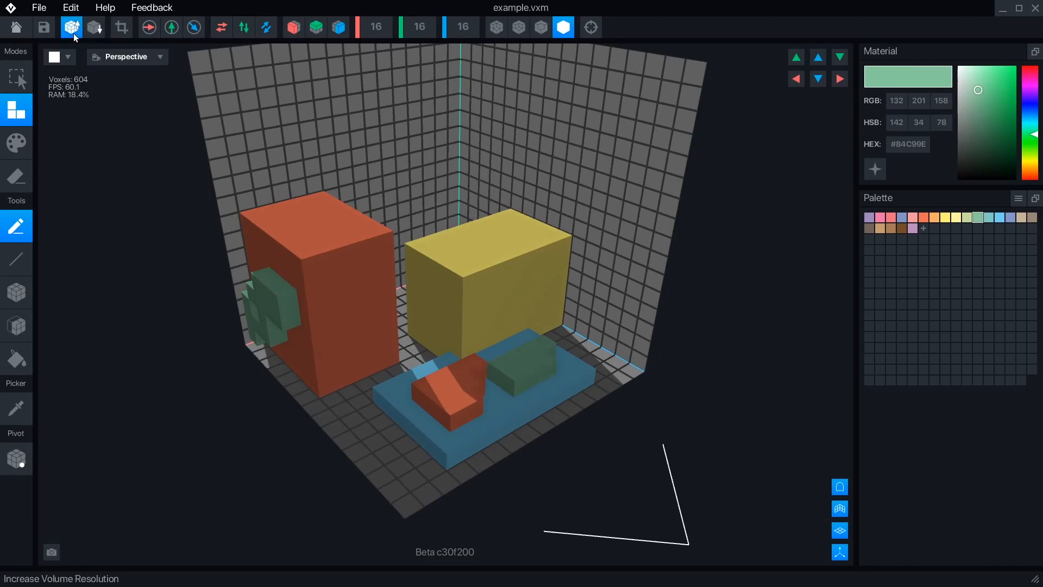
pyautogui.click(70, 27)
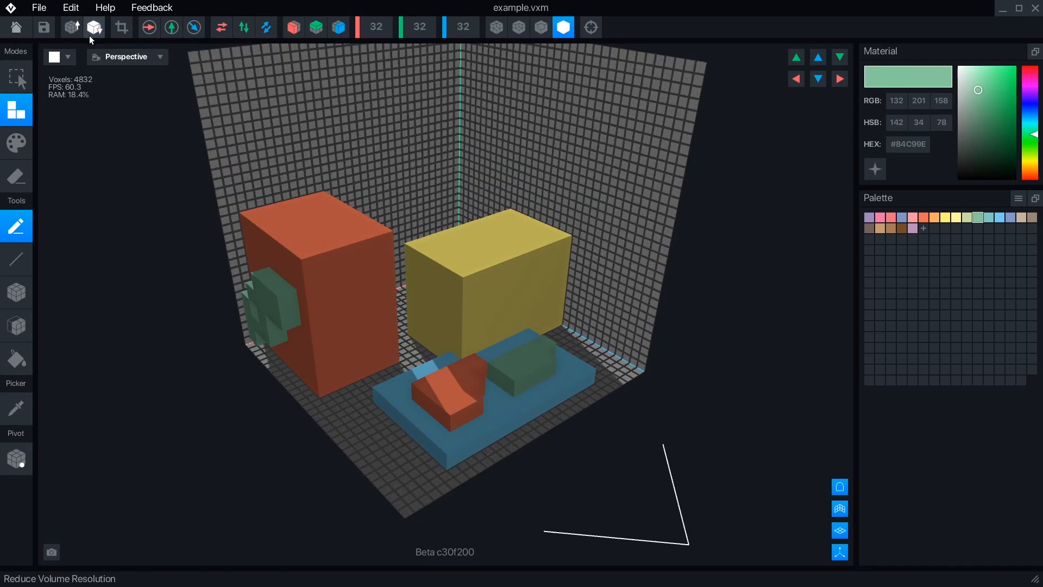
pyautogui.click(71, 27)
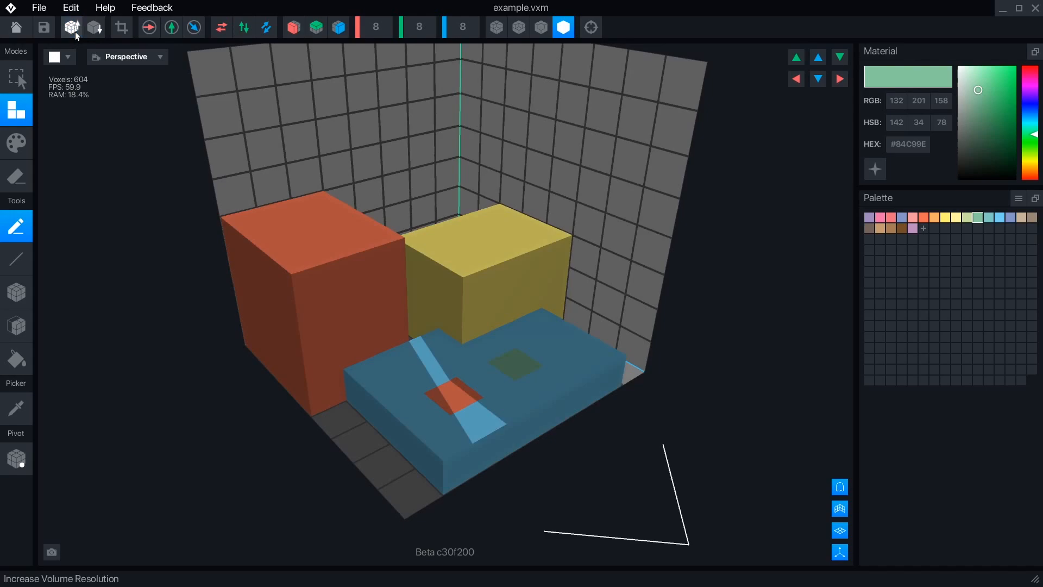
pyautogui.click(70, 27)
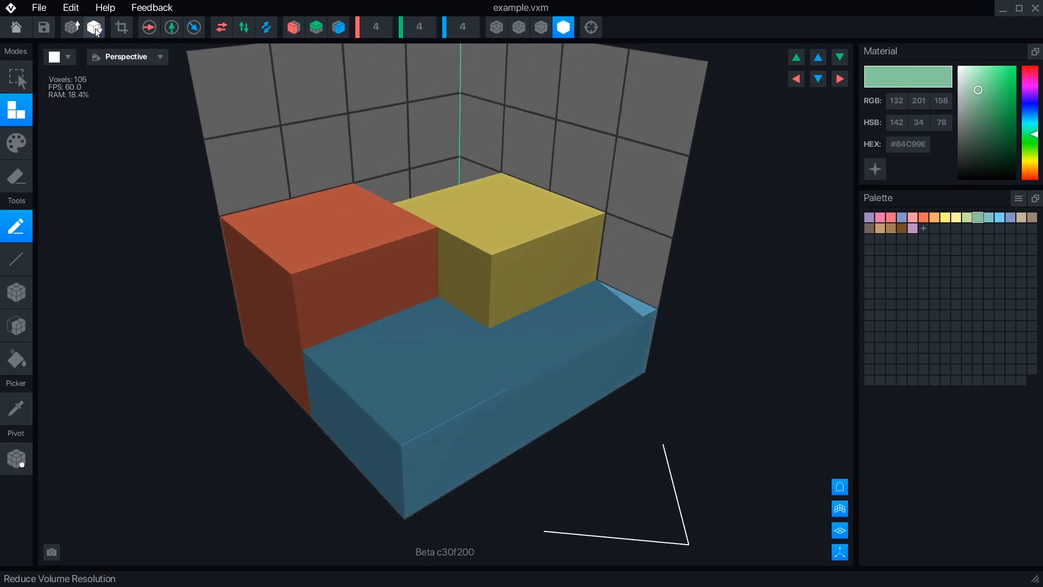
pyautogui.click(93, 27)
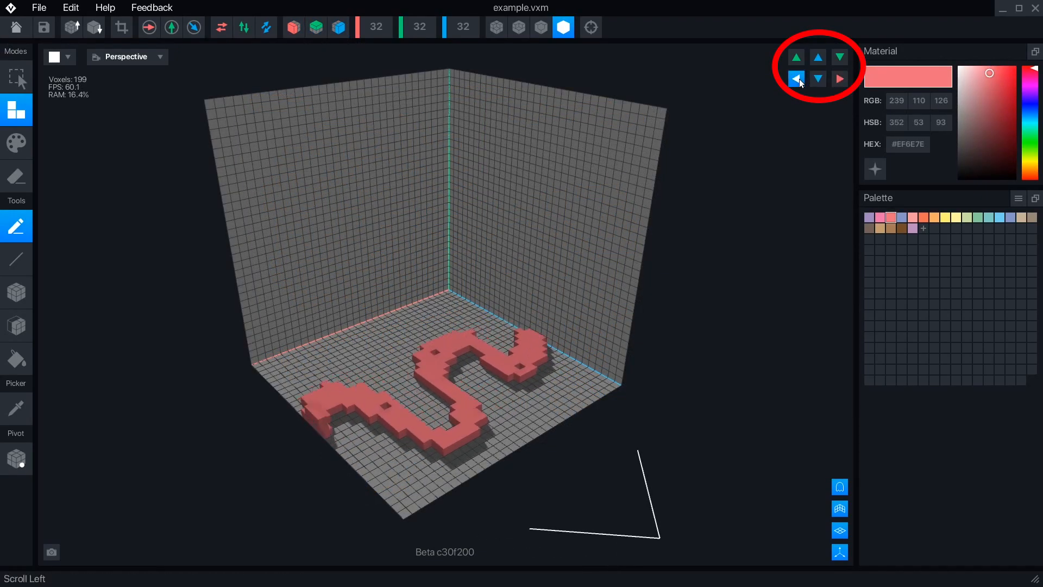
# Scroll the red squiggle left, up, then right within the 32-voxel volume
pyautogui.click(818, 79)
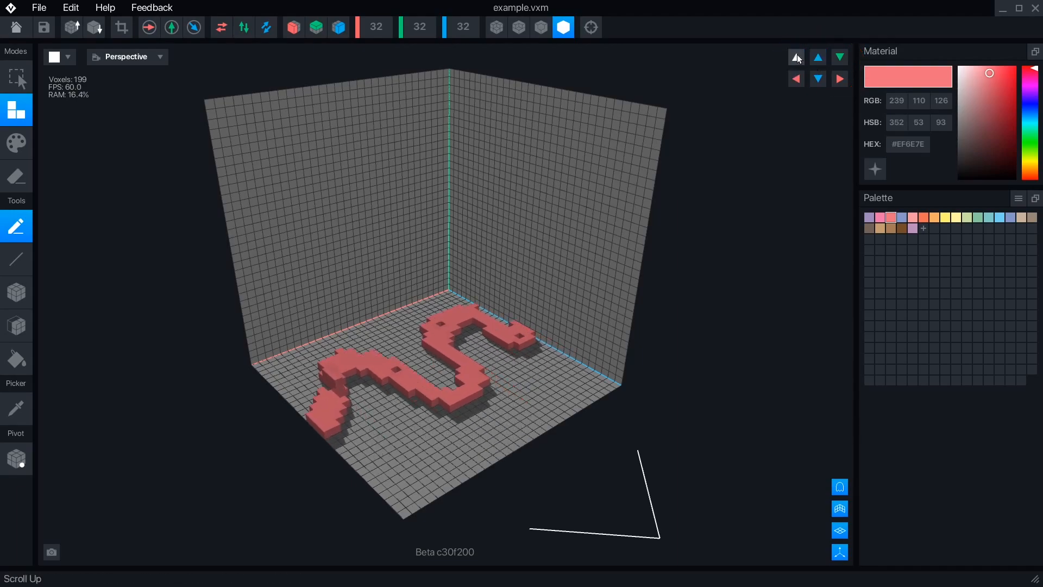
pyautogui.click(839, 57)
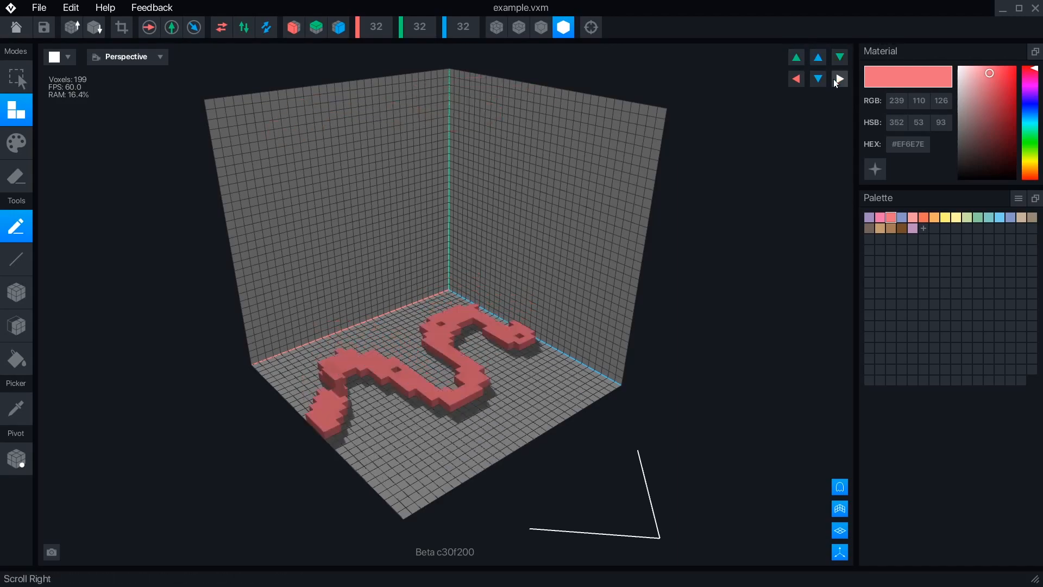
pyautogui.click(839, 78)
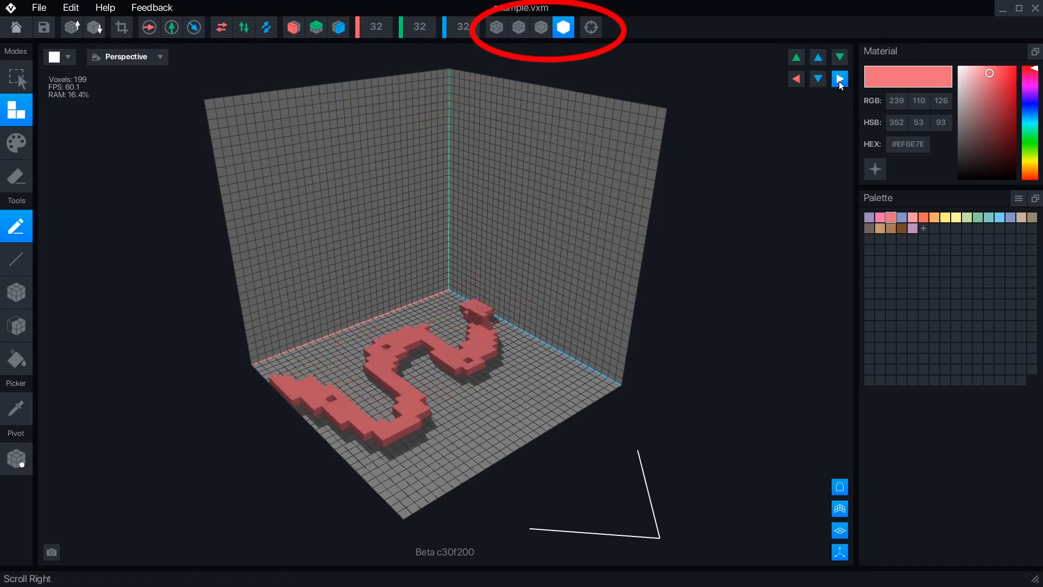
# Shift the squiggle right once more and toggle voxel edges on and off
pyautogui.click(839, 78)
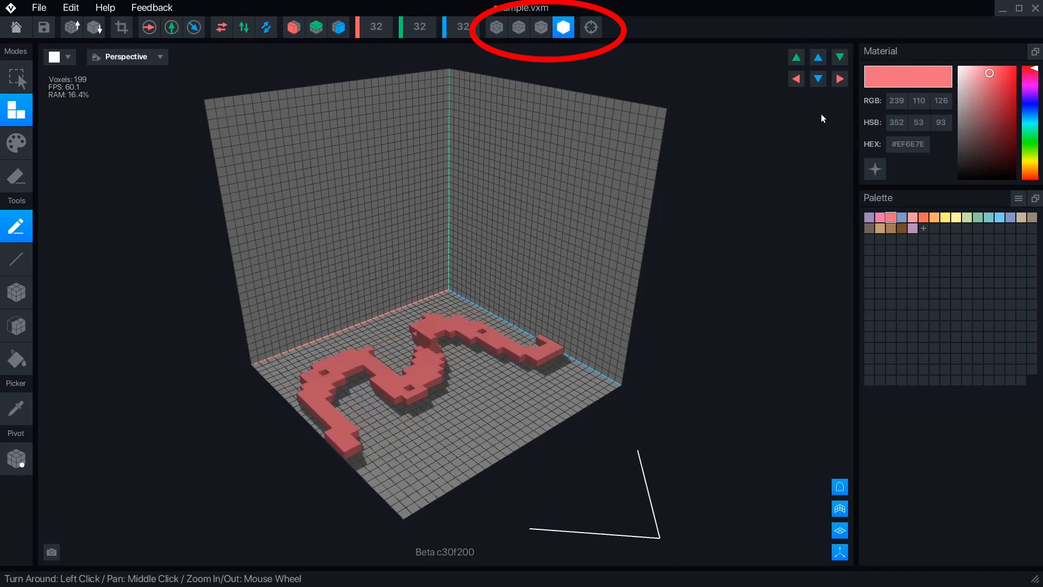
pyautogui.click(495, 28)
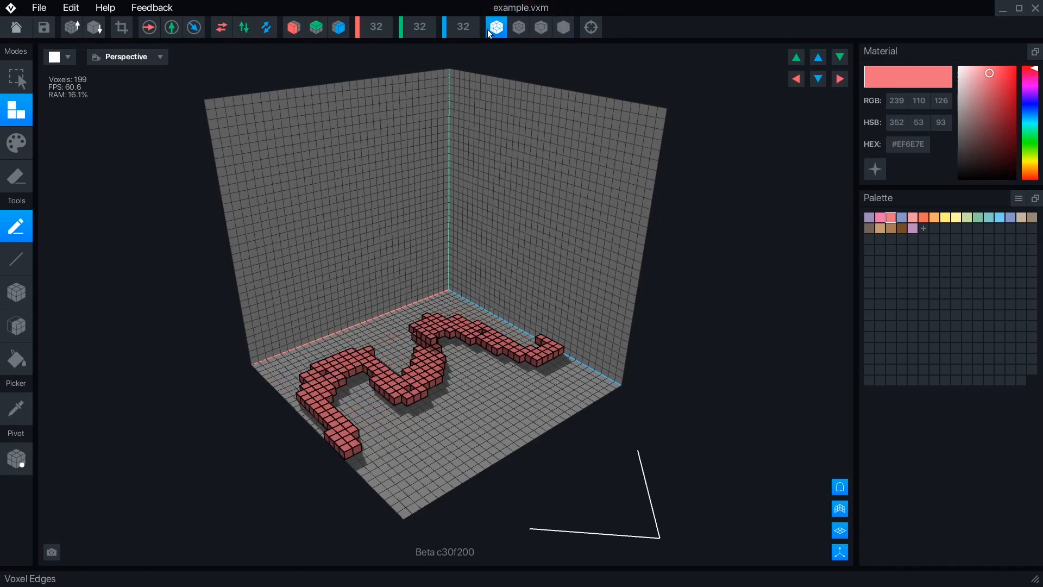
pyautogui.click(541, 27)
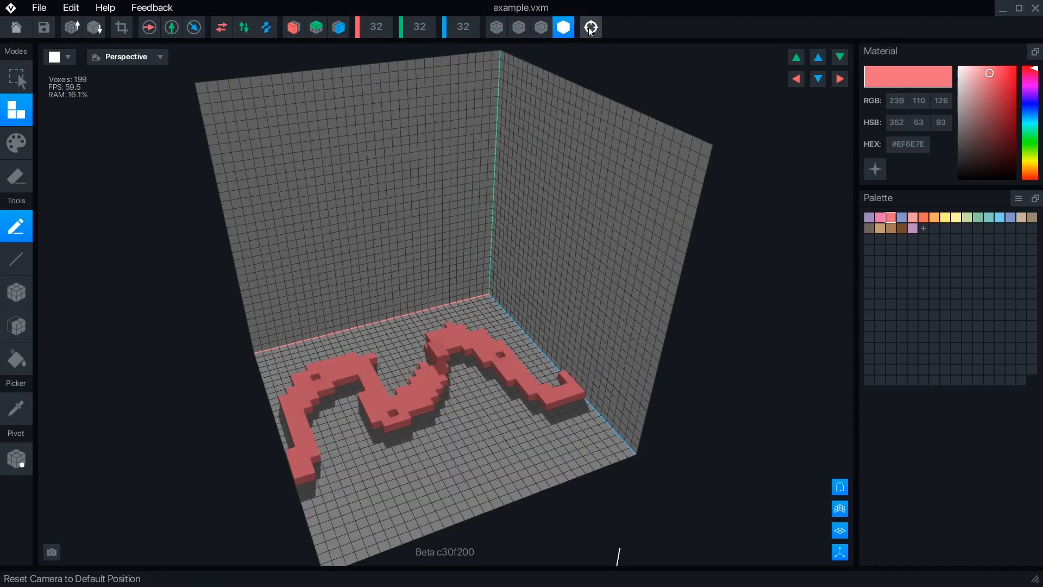
pyautogui.moveTo(586, 94)
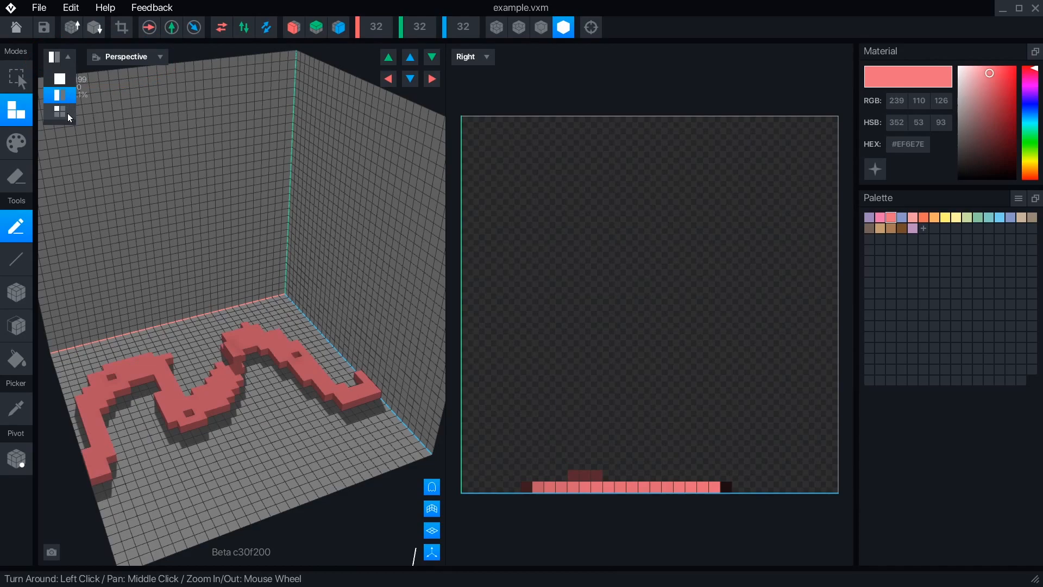
# Switch to a multi-pane layout with perspective, front and bottom views
pyautogui.click(59, 56)
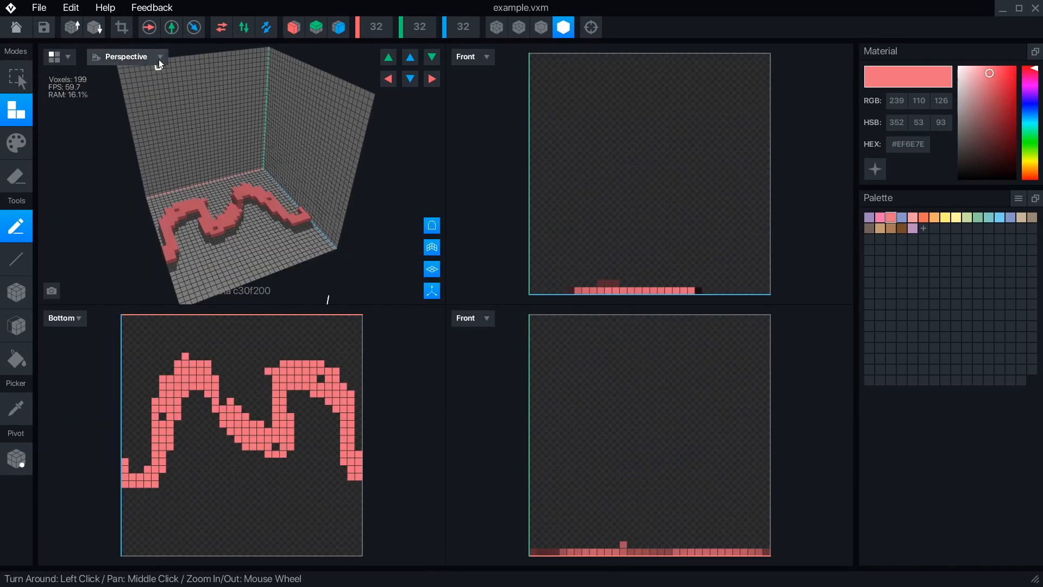
pyautogui.click(125, 56)
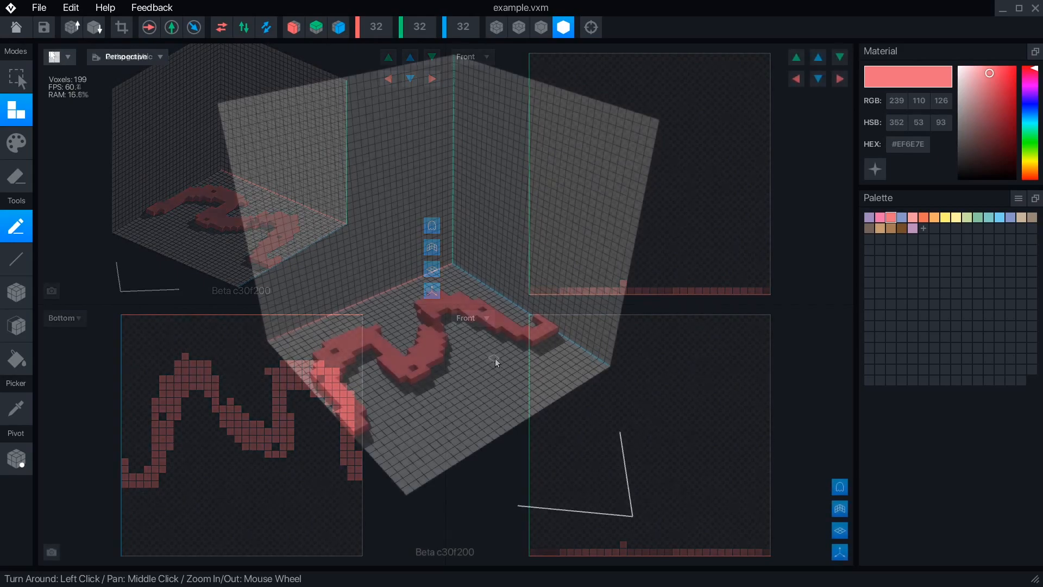
pyautogui.click(838, 552)
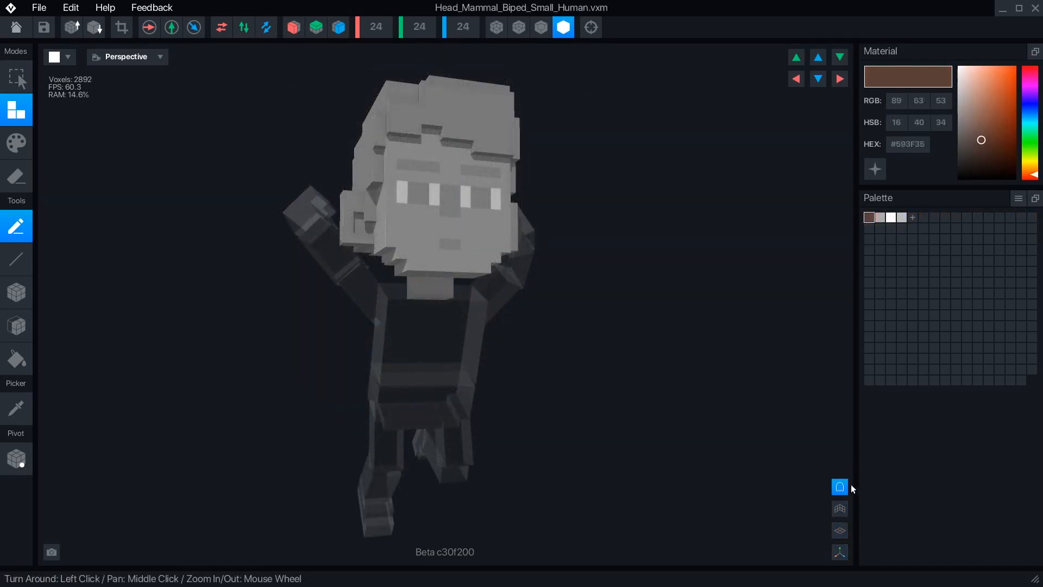
pyautogui.moveTo(840, 486)
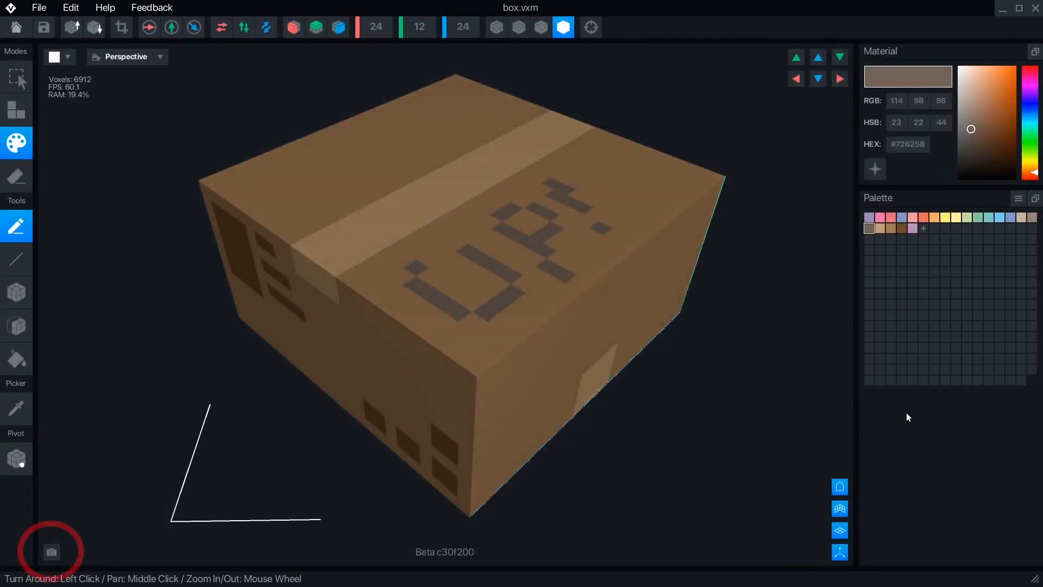
pyautogui.moveTo(51, 551)
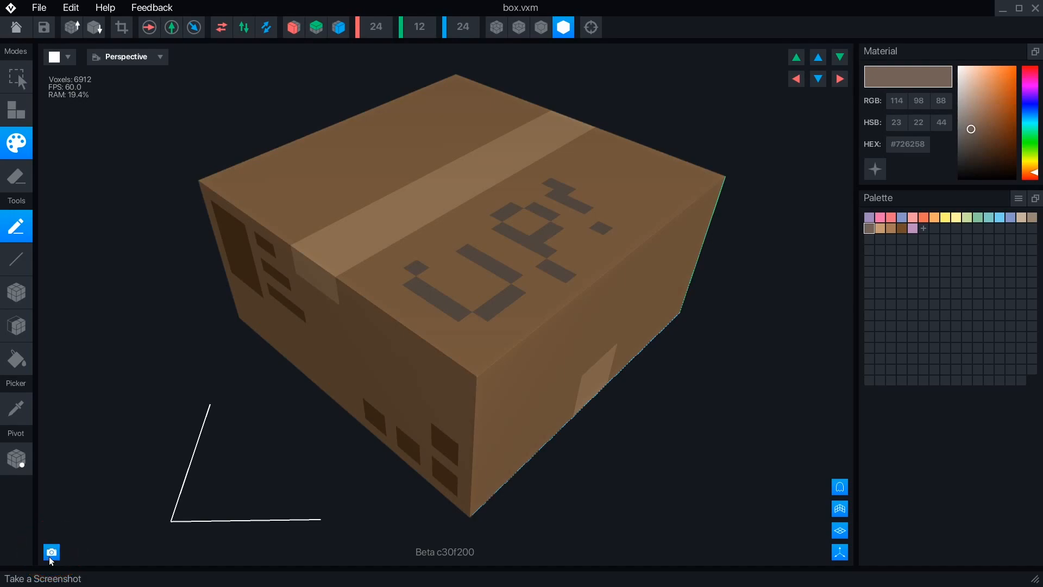
# Capture a screenshot of the box model's current view
pyautogui.click(51, 552)
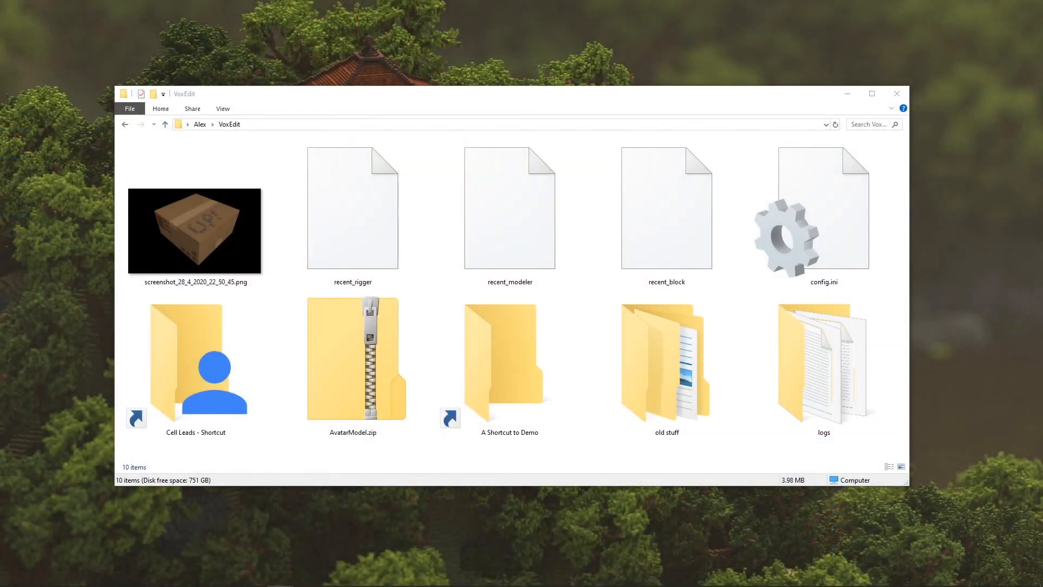
# View the box screenshot PNG, close Photos, then open the logs folder
pyautogui.click(194, 231)
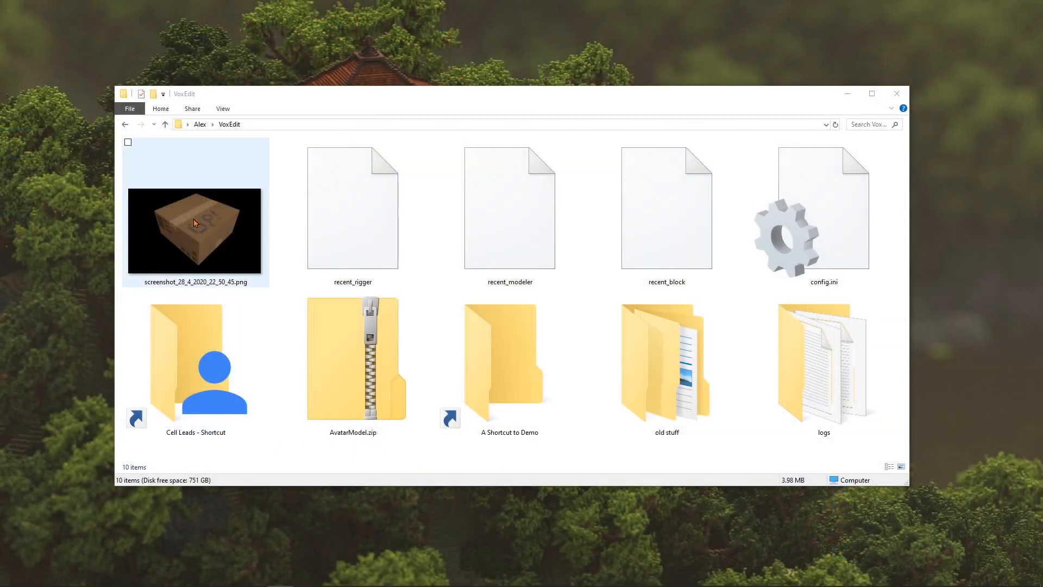
pyautogui.doubleClick(194, 231)
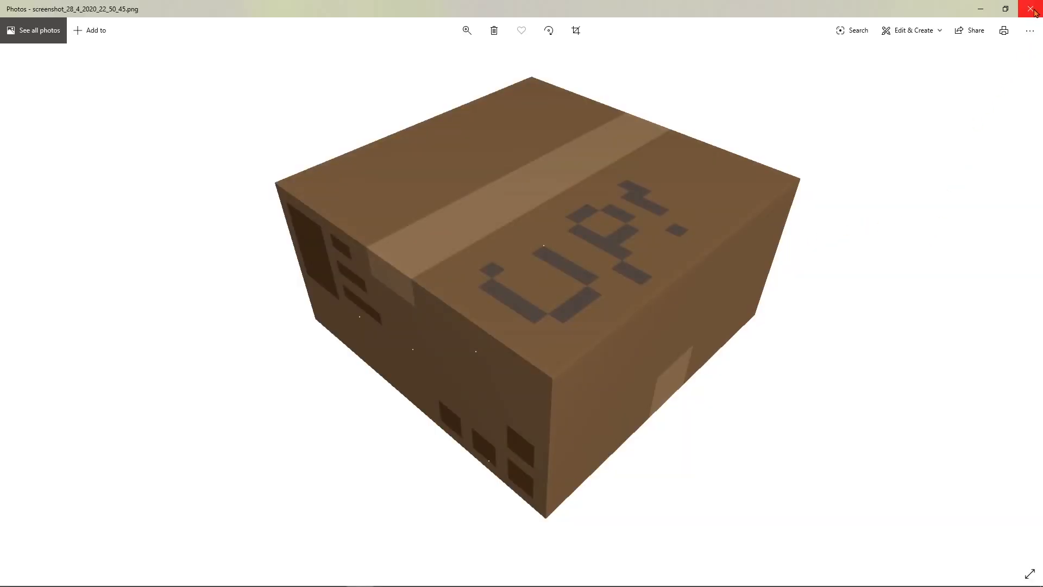
pyautogui.click(1035, 12)
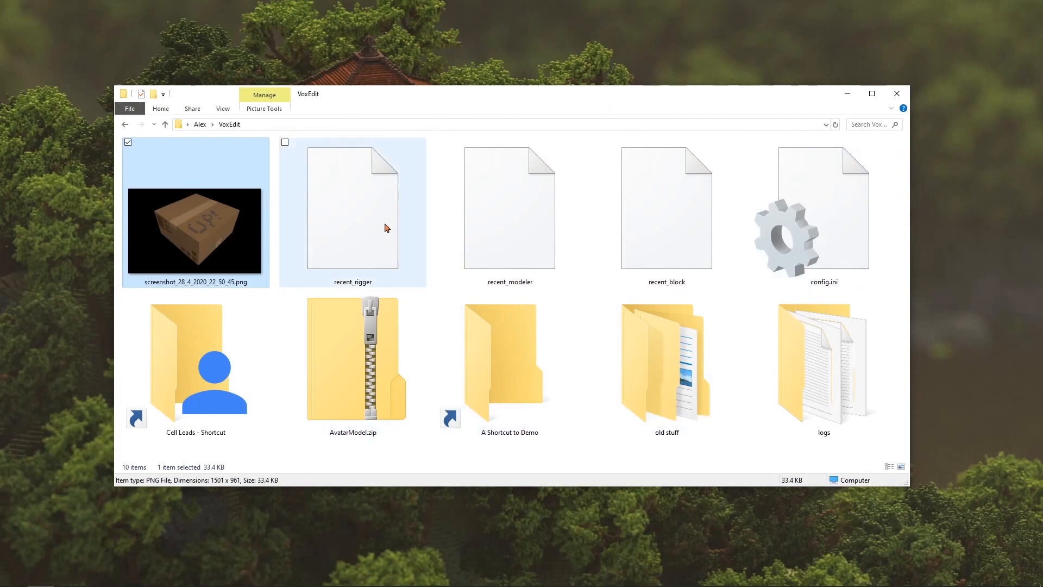
pyautogui.moveTo(384, 238)
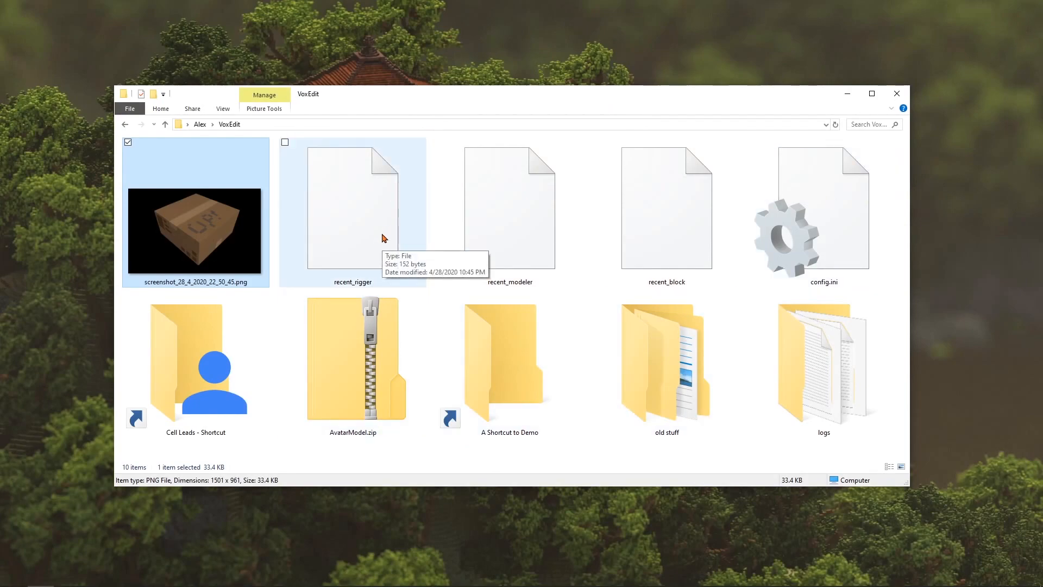
pyautogui.click(352, 206)
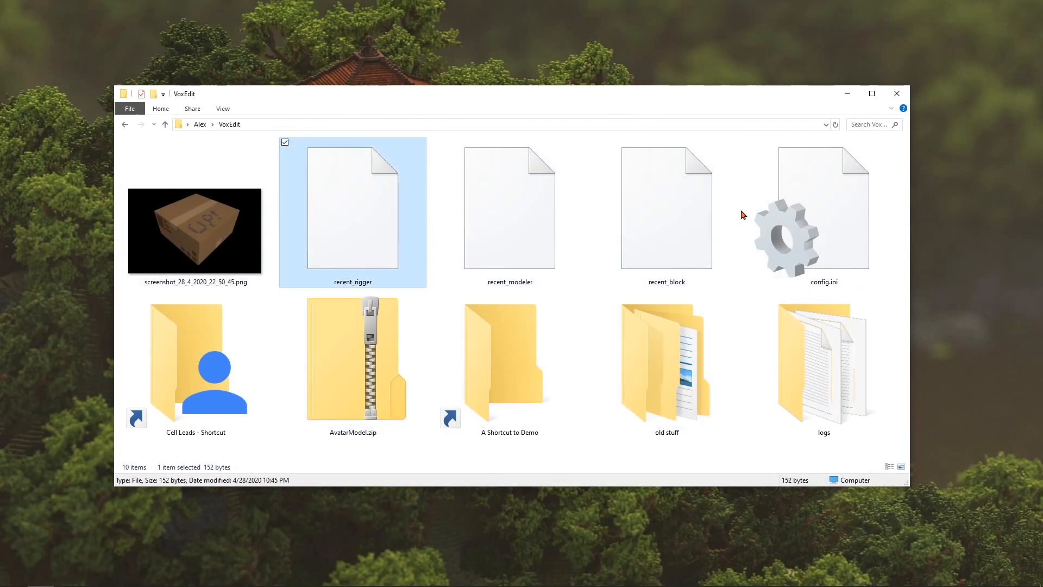
pyautogui.doubleClick(823, 359)
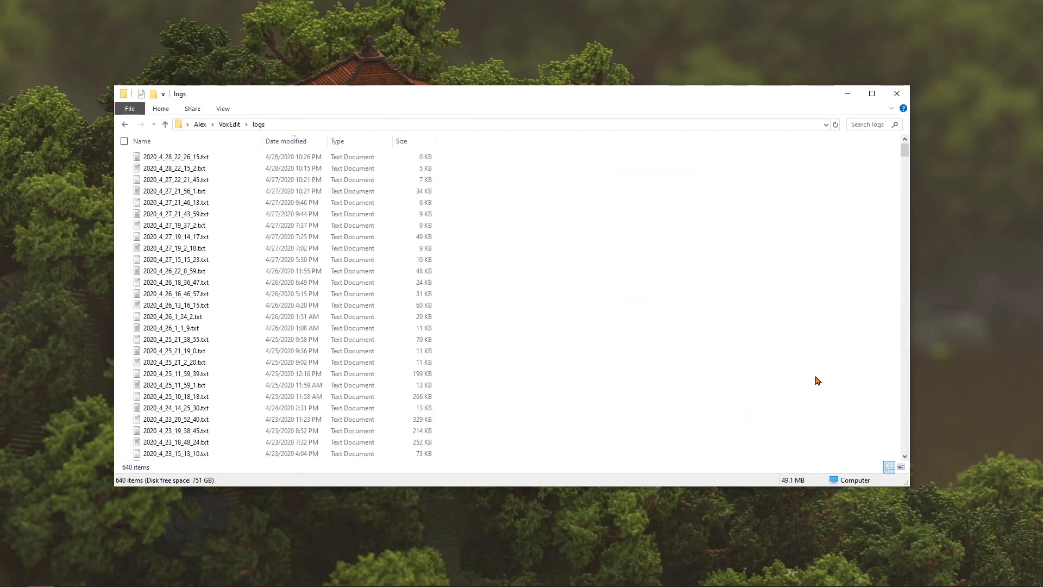
pyautogui.moveTo(164, 124)
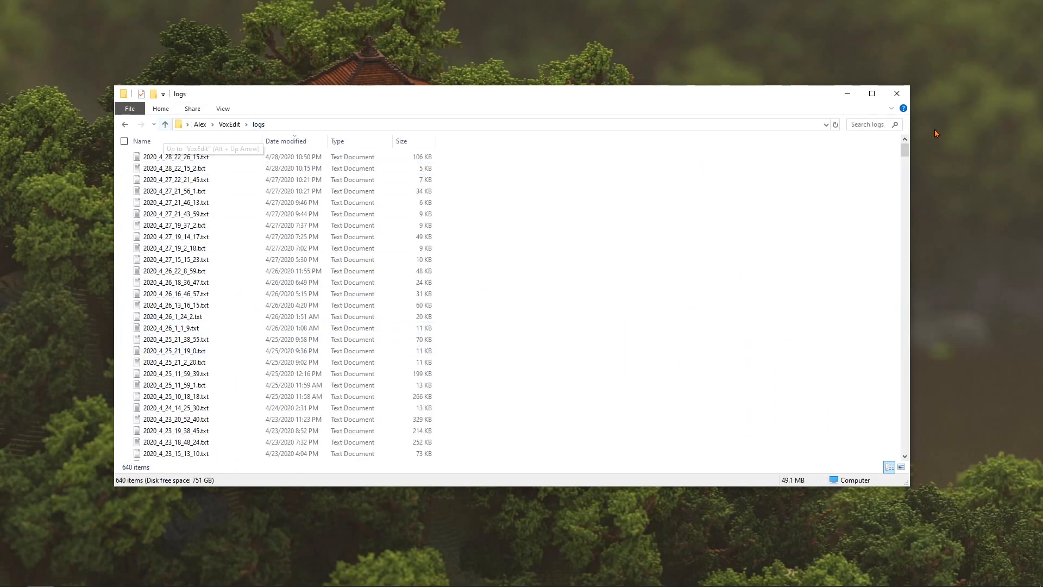